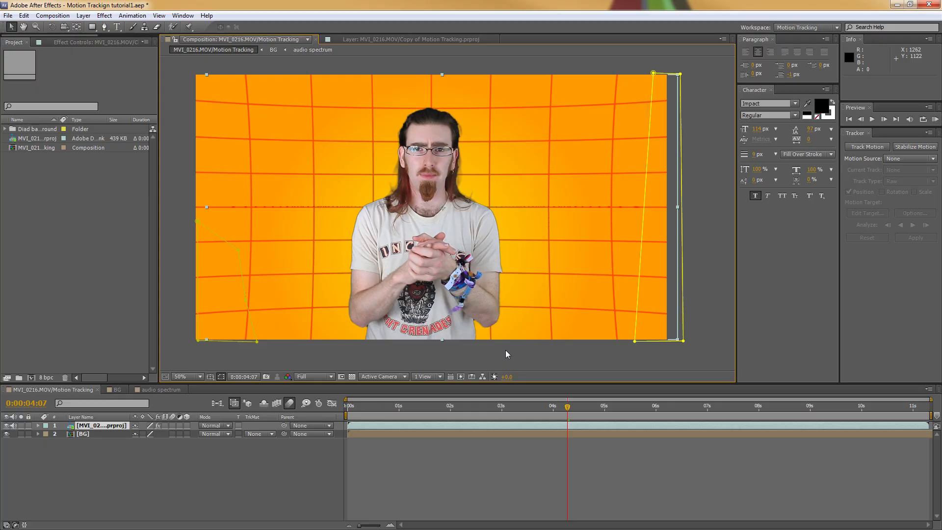
pyautogui.moveTo(505, 353)
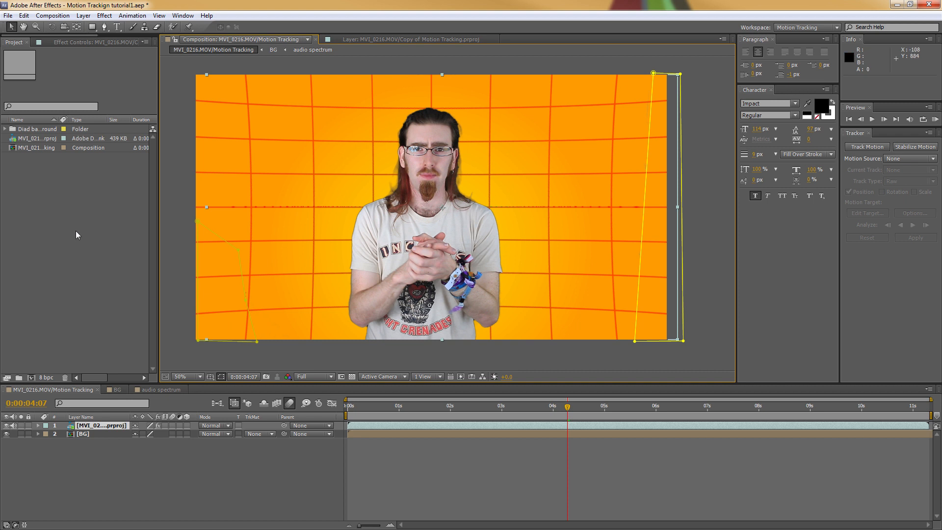
# Step: Inspect the video footage item and scrub the clip to watch the hand movement
pyautogui.click(38, 139)
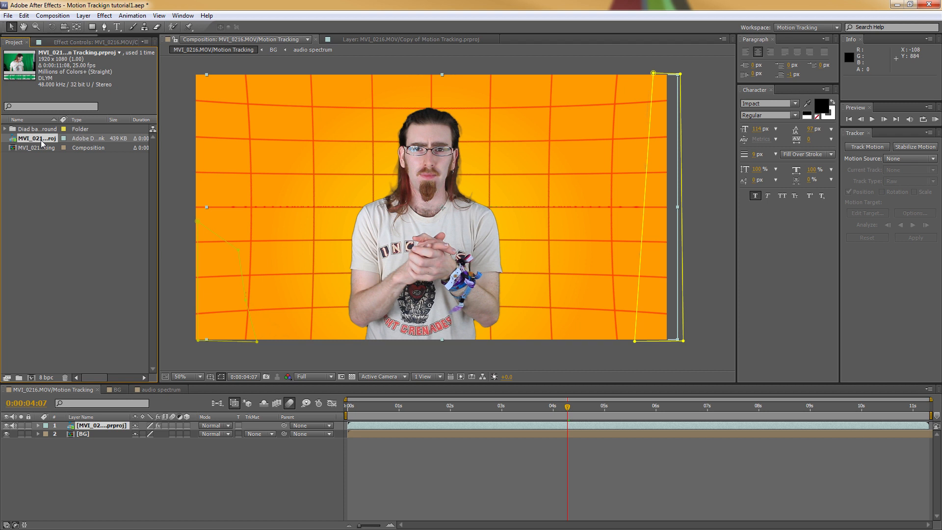
pyautogui.click(39, 147)
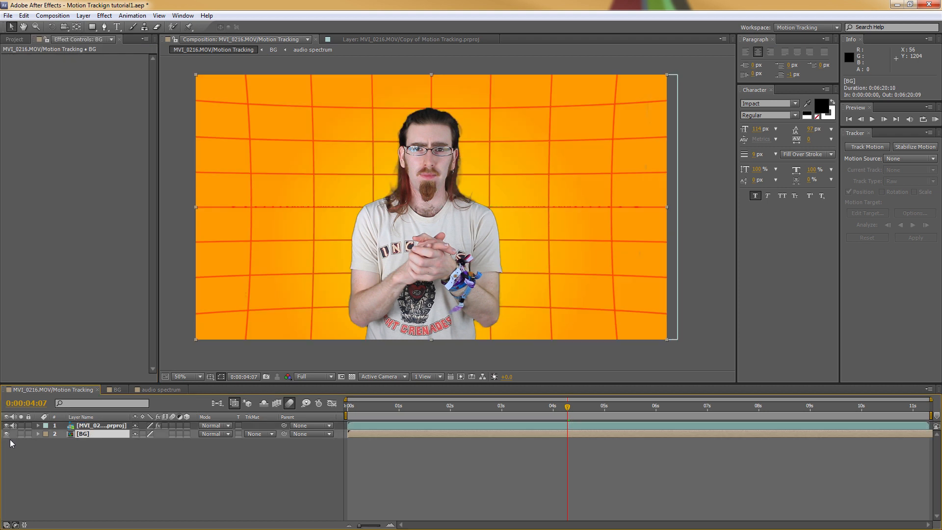
pyautogui.moveTo(518, 380)
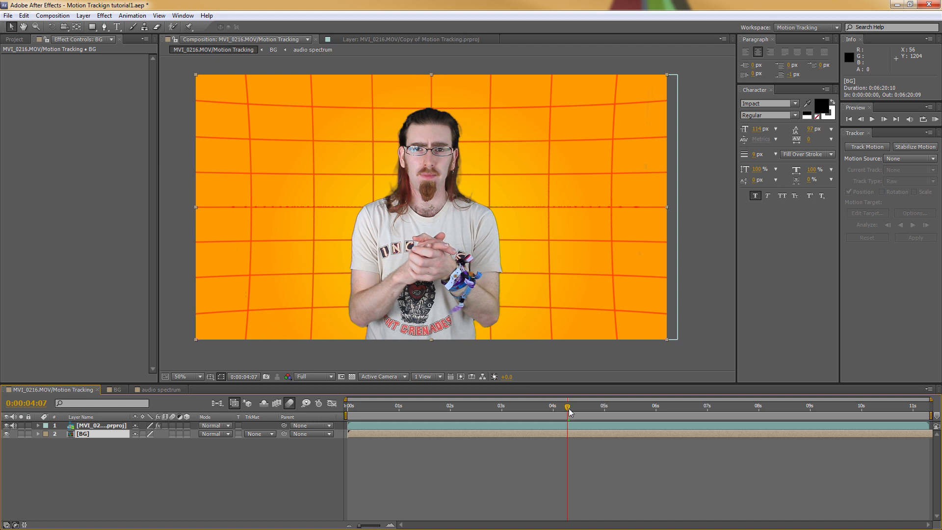
pyautogui.moveTo(568, 406); pyautogui.dragTo(560, 406)
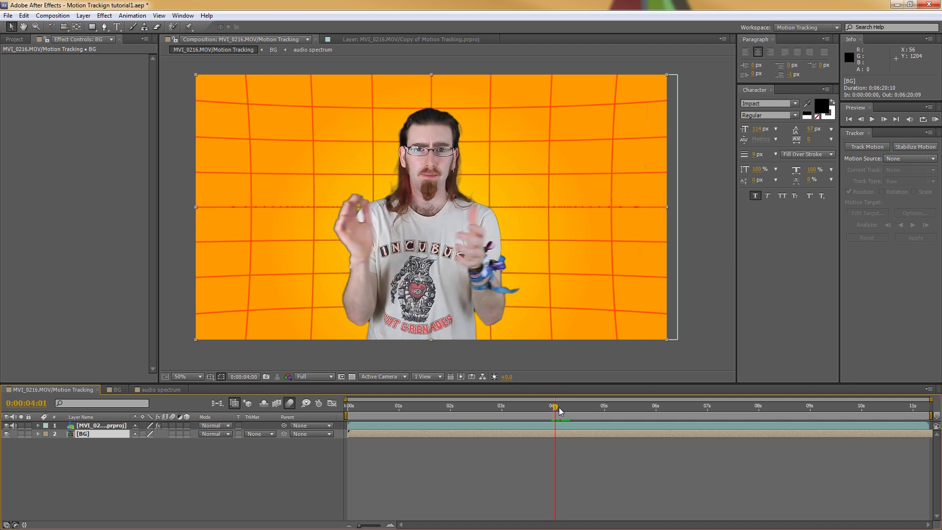
pyautogui.moveTo(554, 407); pyautogui.dragTo(570, 407)
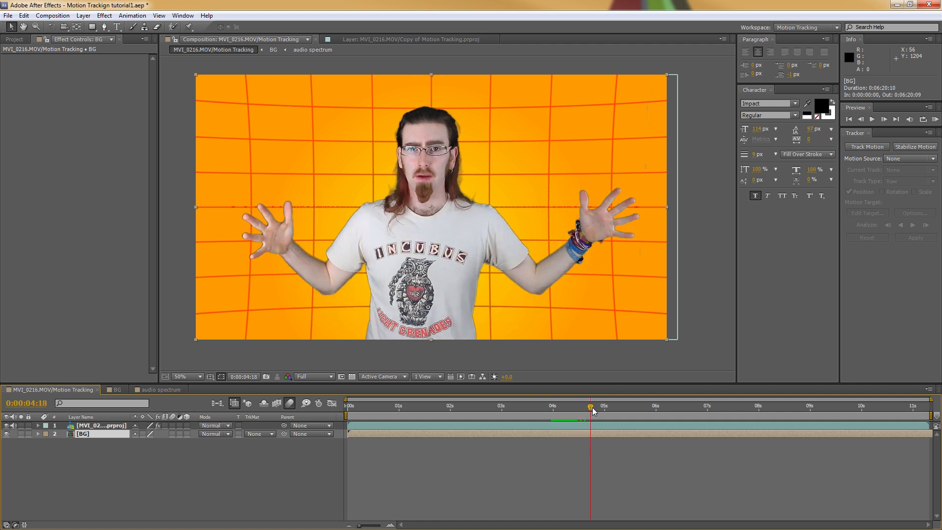
pyautogui.moveTo(592, 406); pyautogui.dragTo(564, 406)
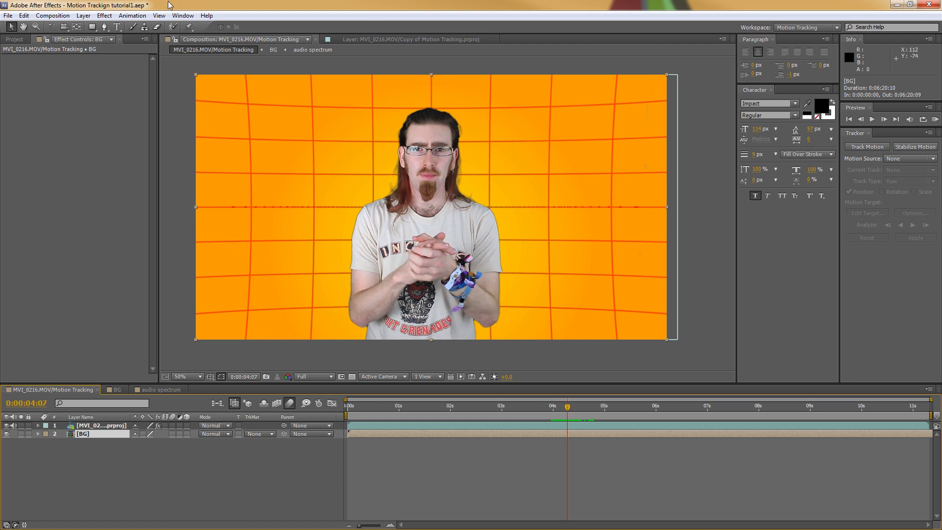
# Step: Add a new null object layer and rename it Tracker1
pyautogui.click(82, 15)
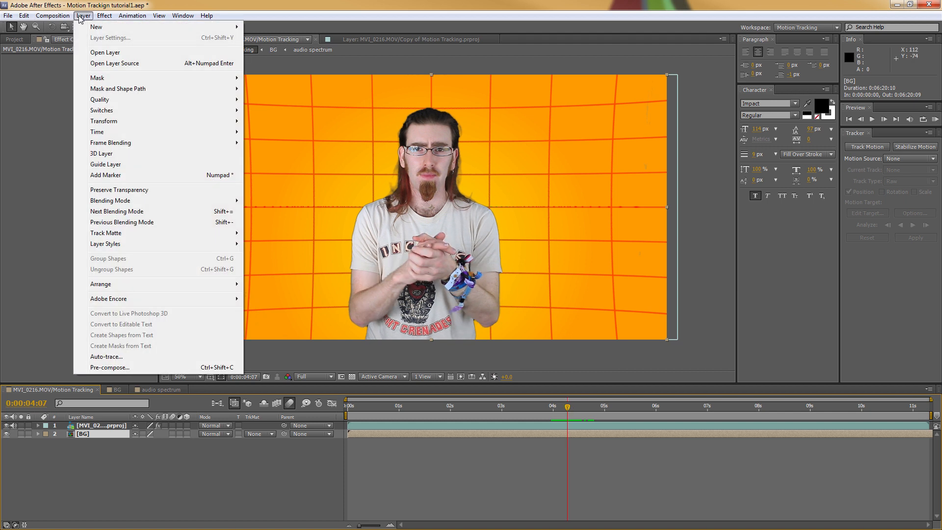
pyautogui.moveTo(96, 26)
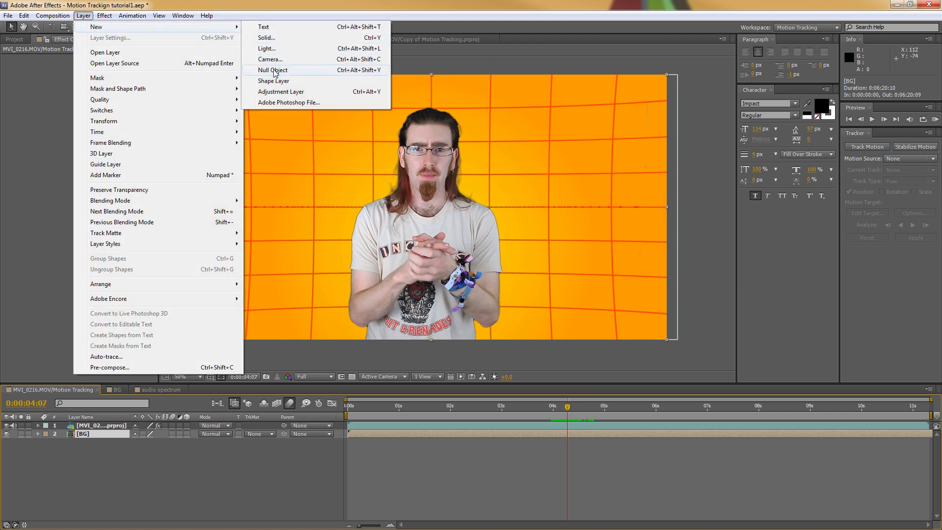
pyautogui.click(273, 69)
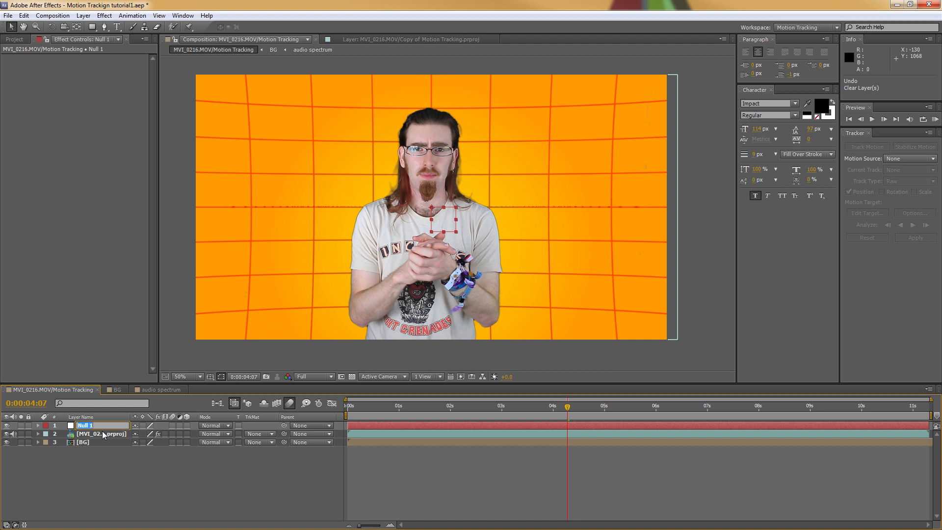
pyautogui.write('Tracker1')
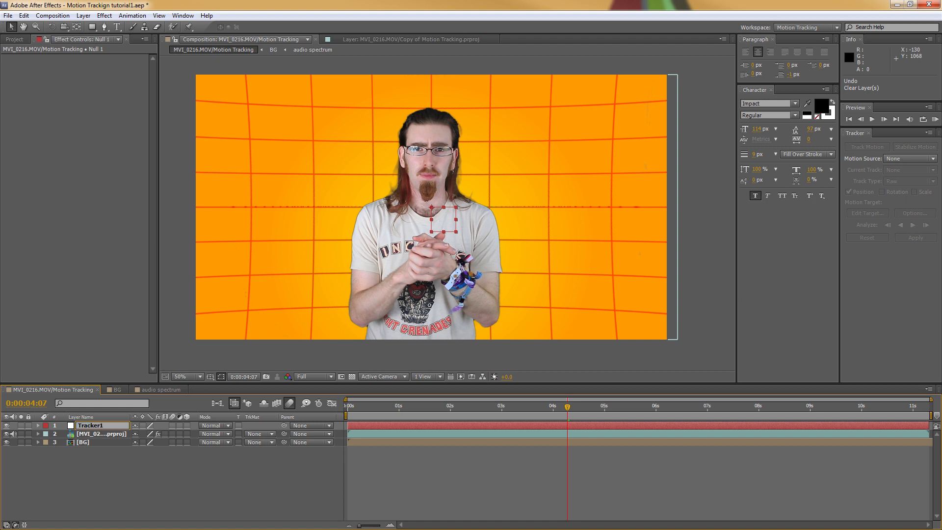
pyautogui.click(90, 425)
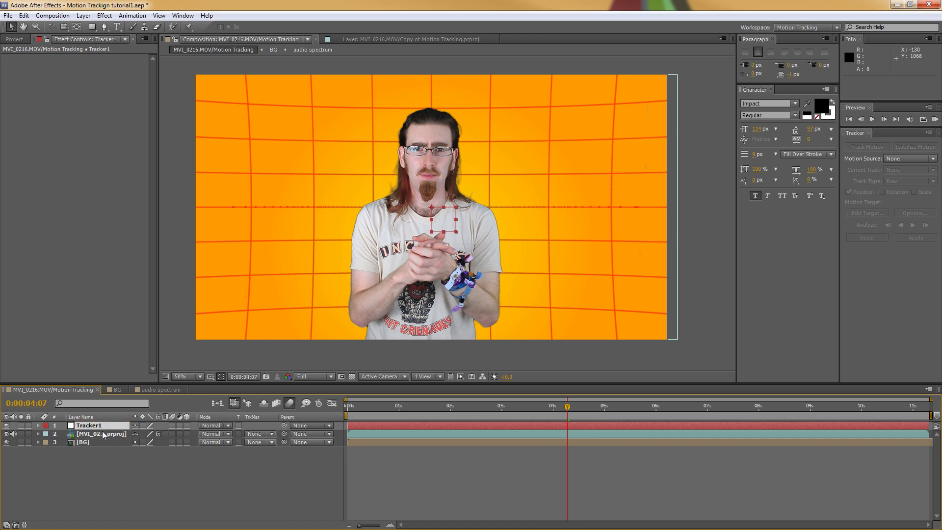
pyautogui.moveTo(205, 150)
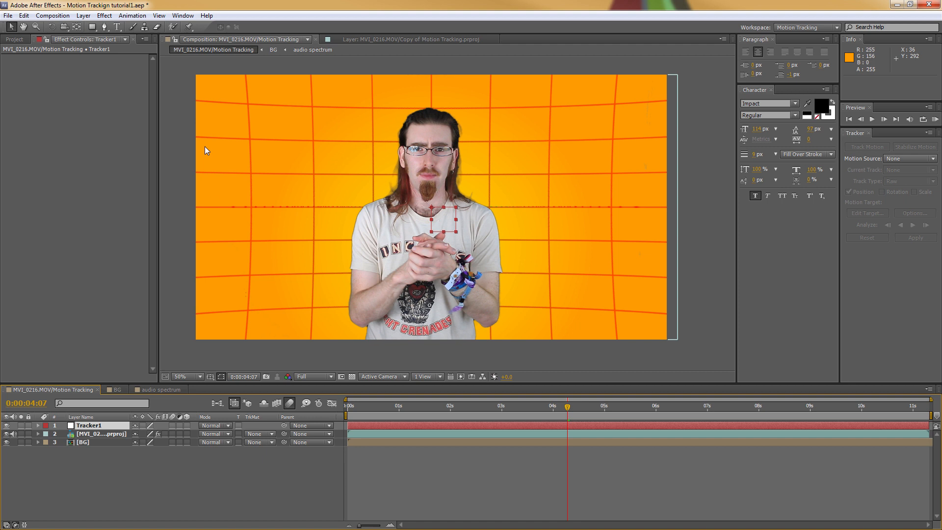
# Step: Select the man's keyed video layer and start a motion track on it
pyautogui.click(99, 434)
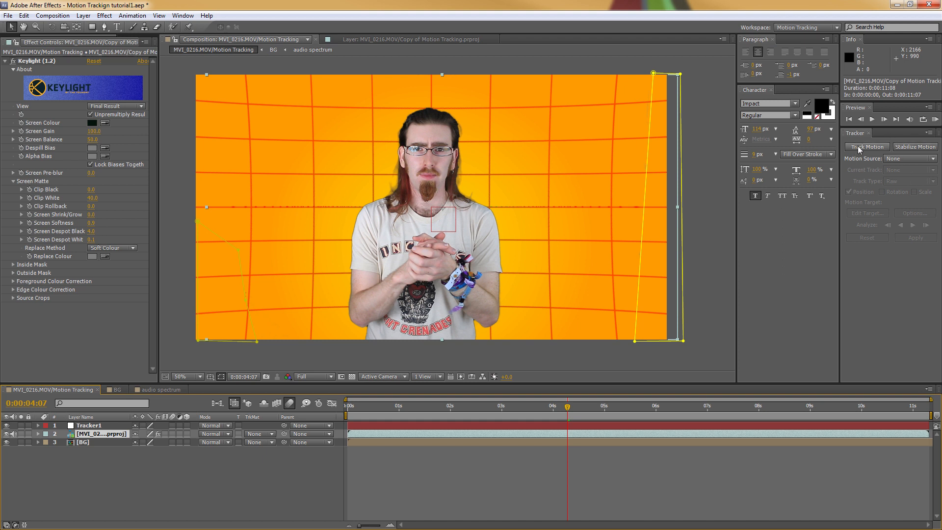
pyautogui.moveTo(846, 188)
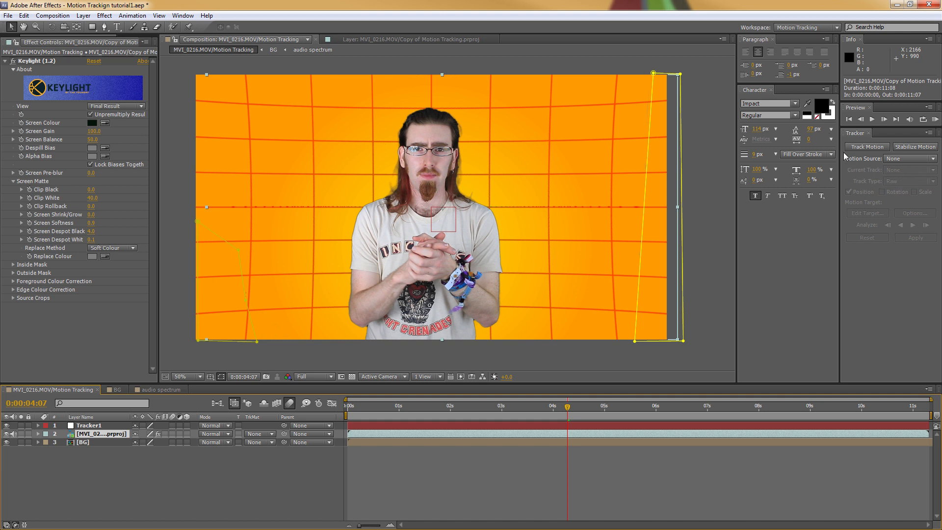
pyautogui.moveTo(183, 16)
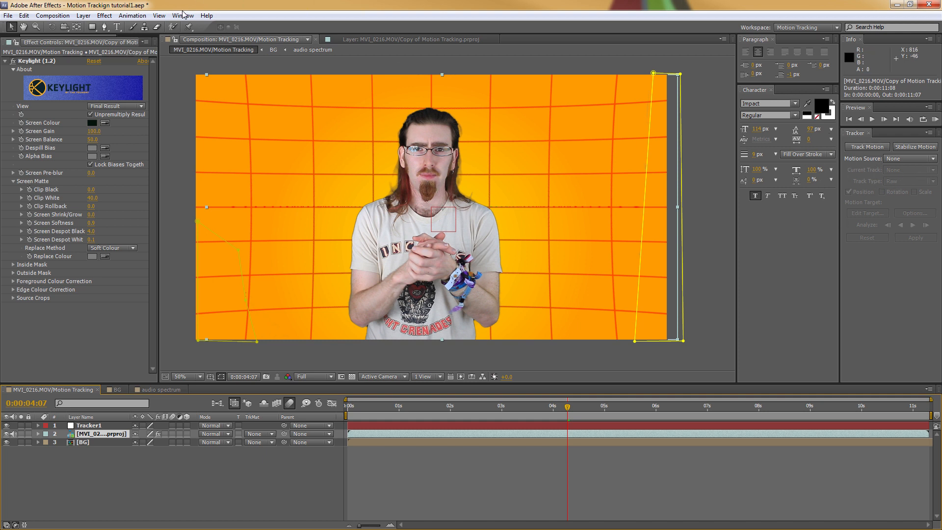
pyautogui.click(182, 15)
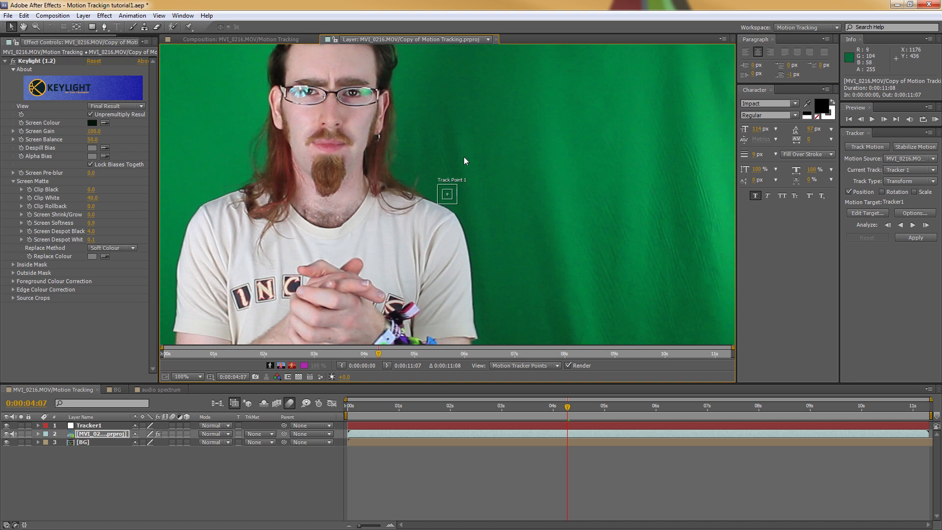
pyautogui.moveTo(444, 186)
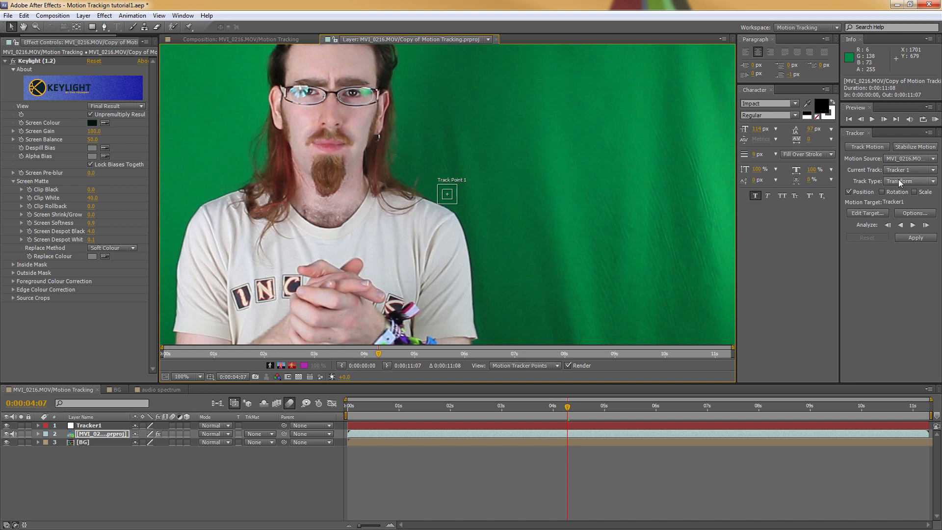
# Step: Enable Rotation and Scale tracking alongside Position in the Tracker panel
pyautogui.click(910, 169)
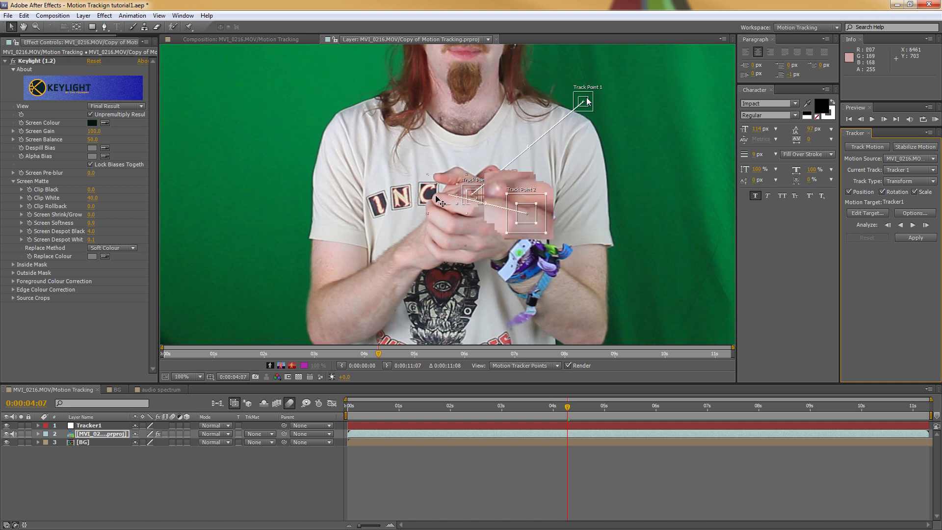
# Step: Zoom in and move both track points onto knuckles and fingers of the clasped hands
pyautogui.click(174, 377)
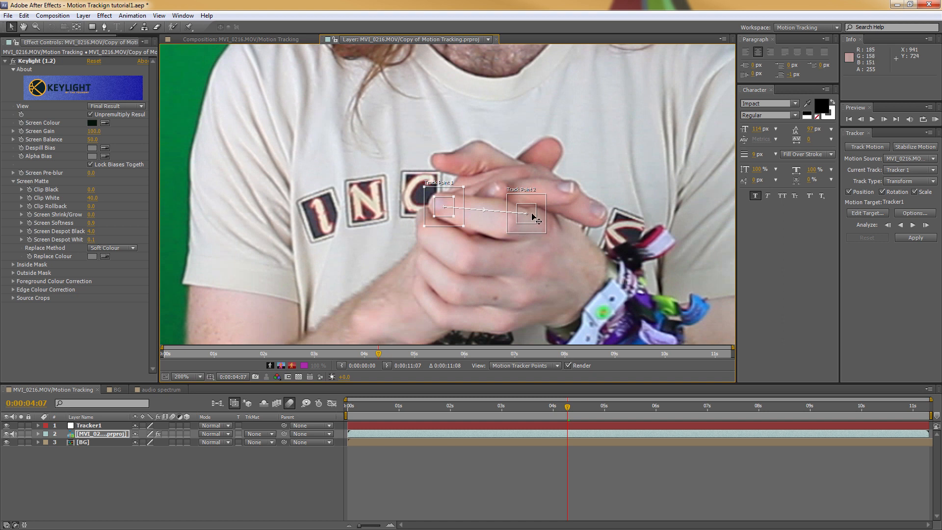
pyautogui.moveTo(527, 214); pyautogui.dragTo(499, 238)
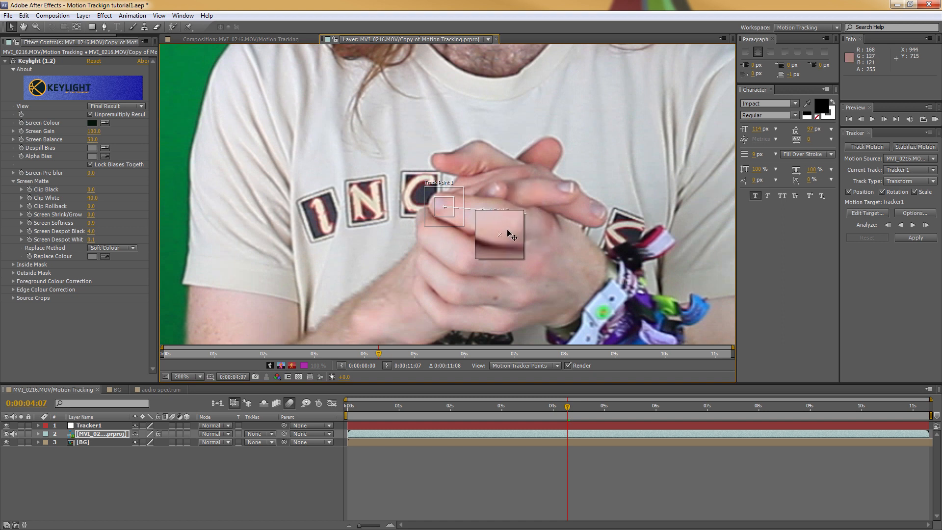
pyautogui.moveTo(511, 235); pyautogui.dragTo(460, 198)
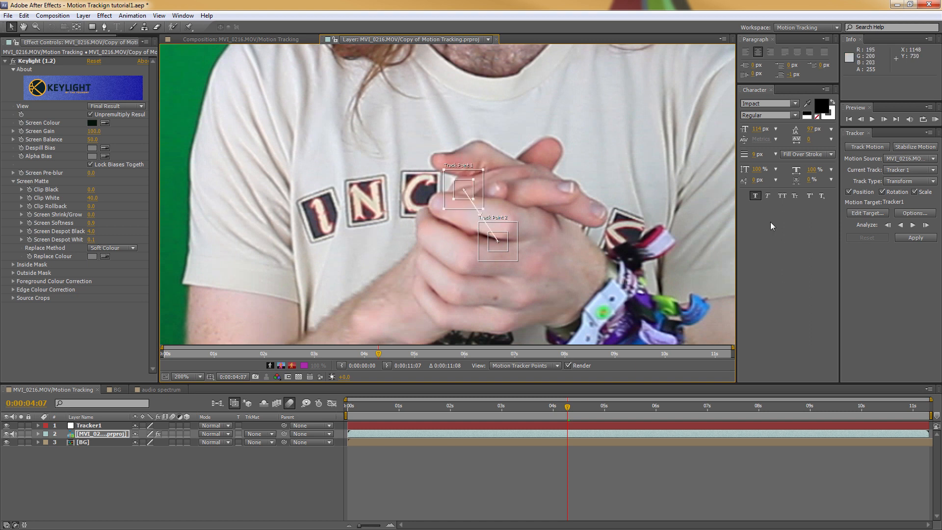
pyautogui.moveTo(926, 225)
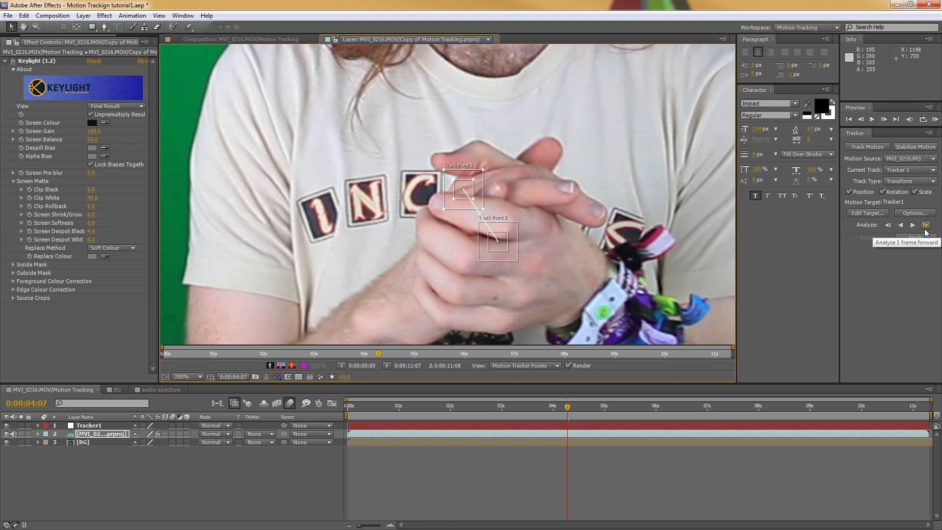
pyautogui.moveTo(913, 225)
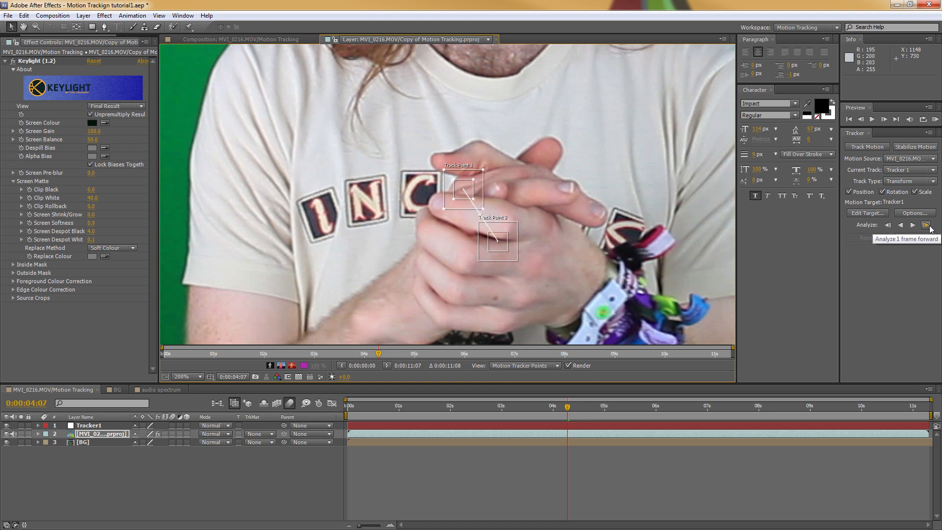
# Step: Step the track forward one frame, then realign both track points over the hands
pyautogui.click(927, 224)
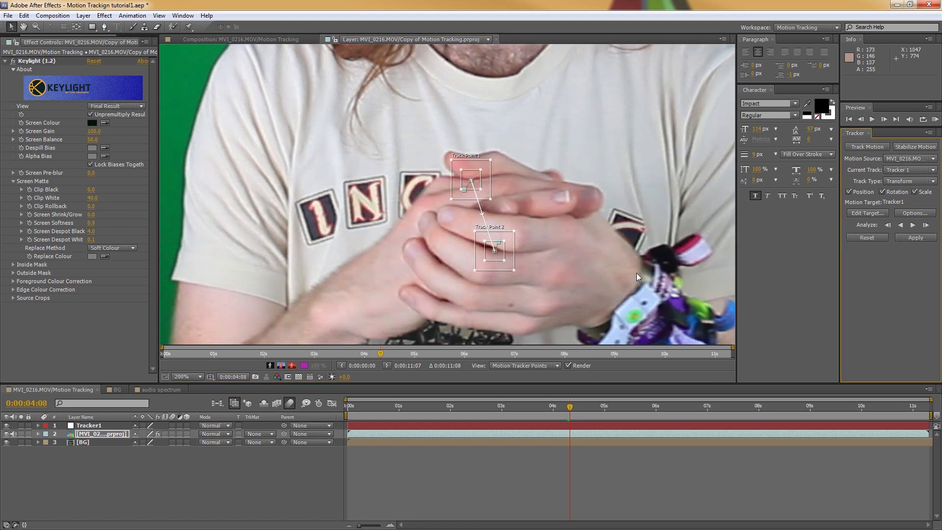
pyautogui.moveTo(492, 249); pyautogui.dragTo(529, 249)
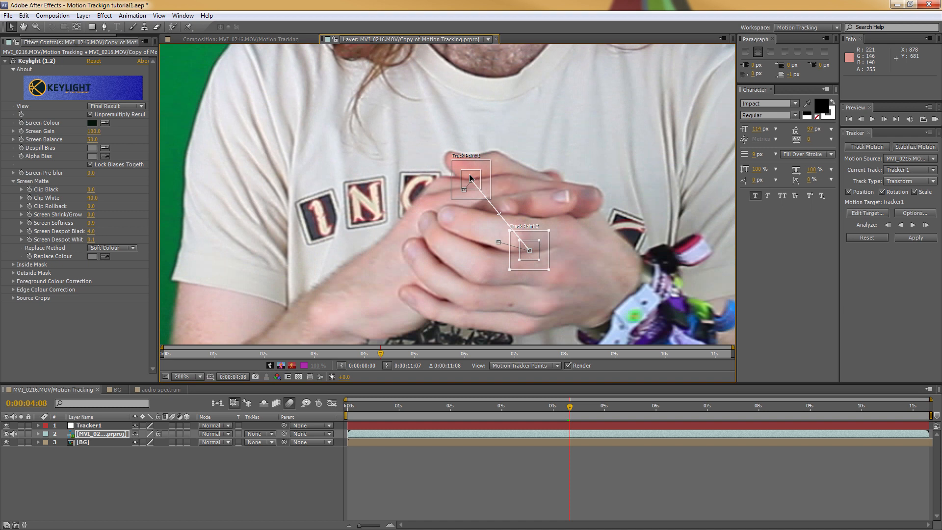
pyautogui.moveTo(470, 179); pyautogui.dragTo(435, 191)
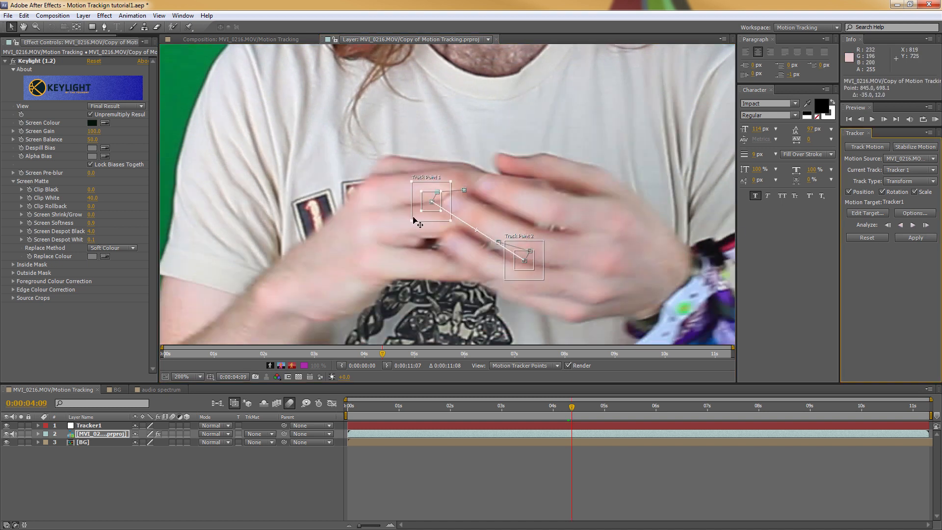
pyautogui.moveTo(432, 201); pyautogui.dragTo(384, 177)
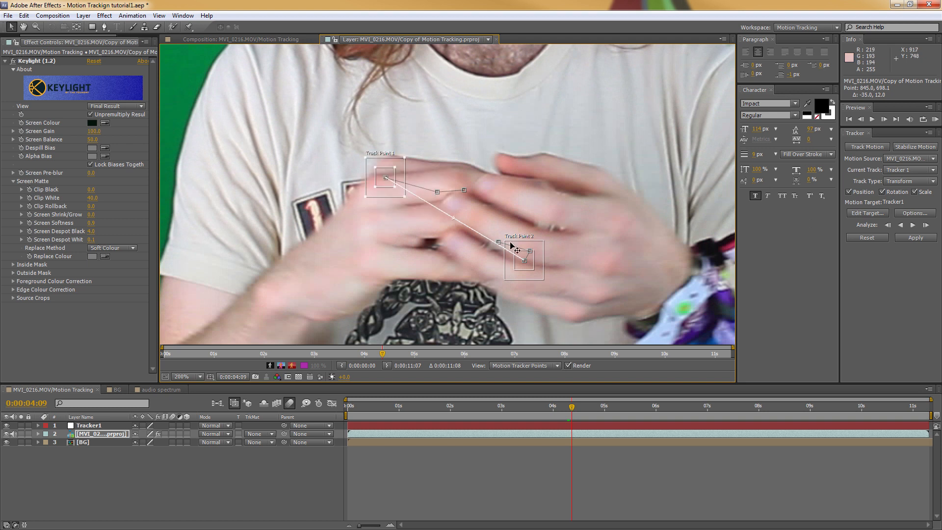
pyautogui.moveTo(523, 260); pyautogui.dragTo(584, 230)
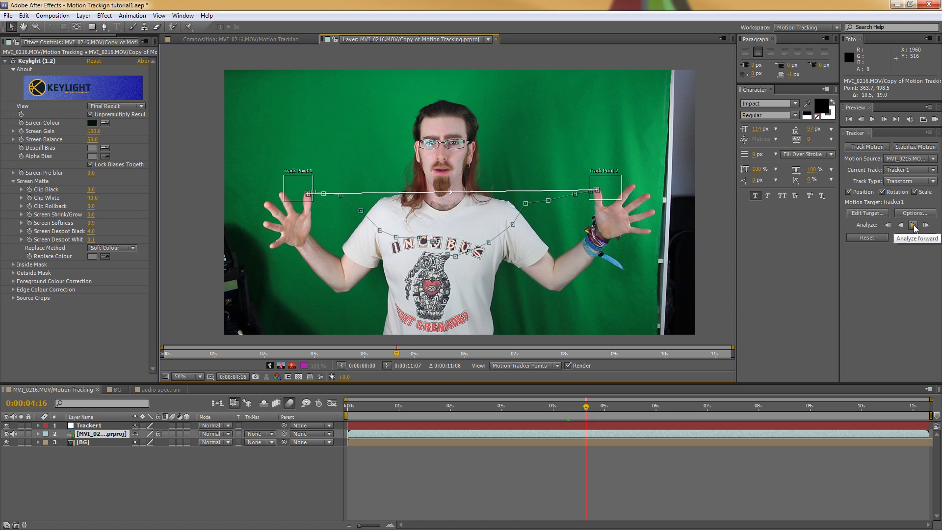
# Step: Analyze the hand track forward in repeated runs to about 5:20, then view the full frame
pyautogui.click(912, 225)
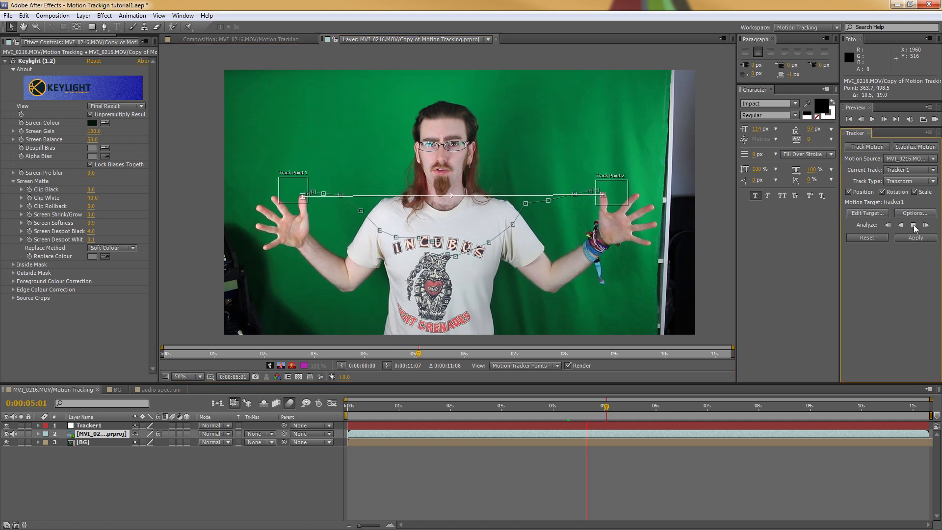
pyautogui.click(926, 225)
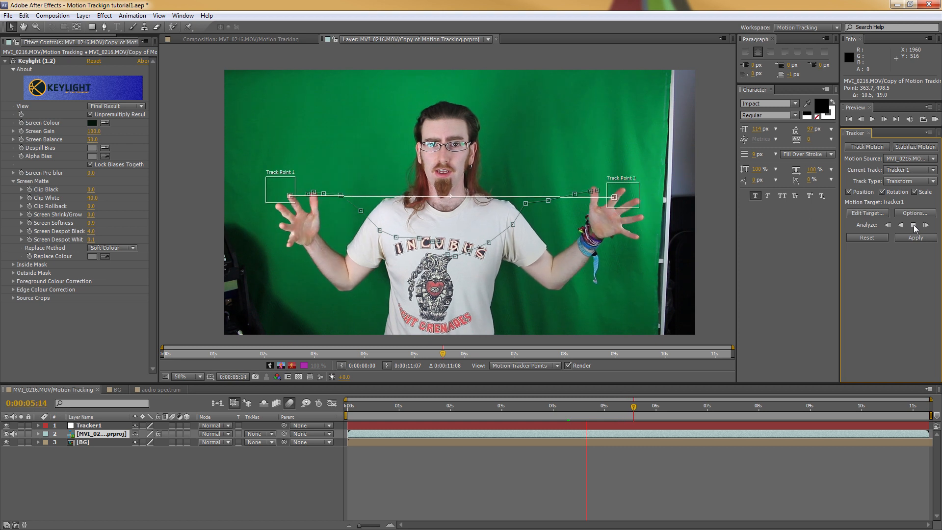
pyautogui.click(913, 225)
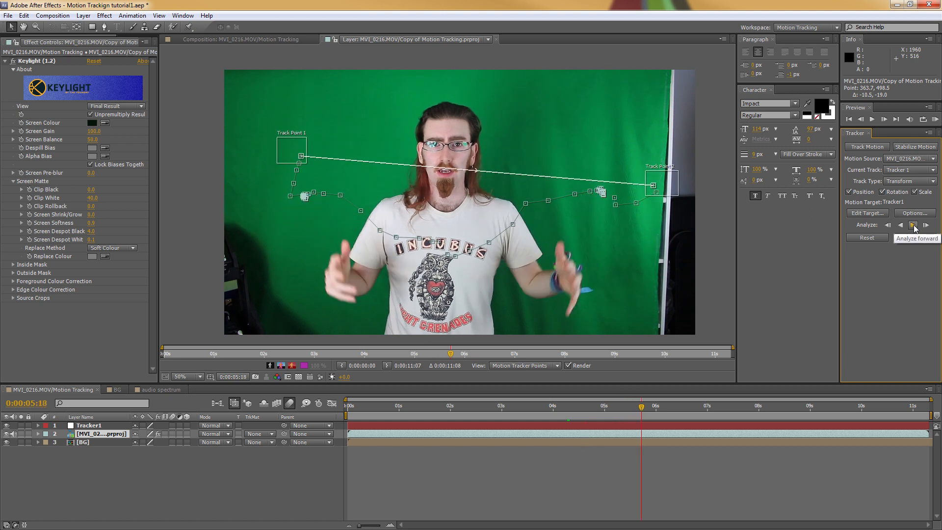
pyautogui.click(912, 224)
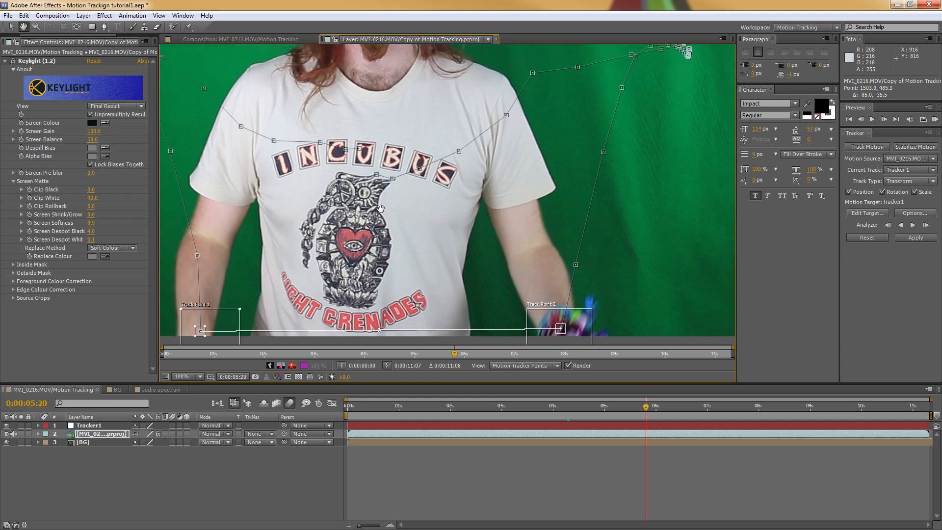
pyautogui.click(179, 377)
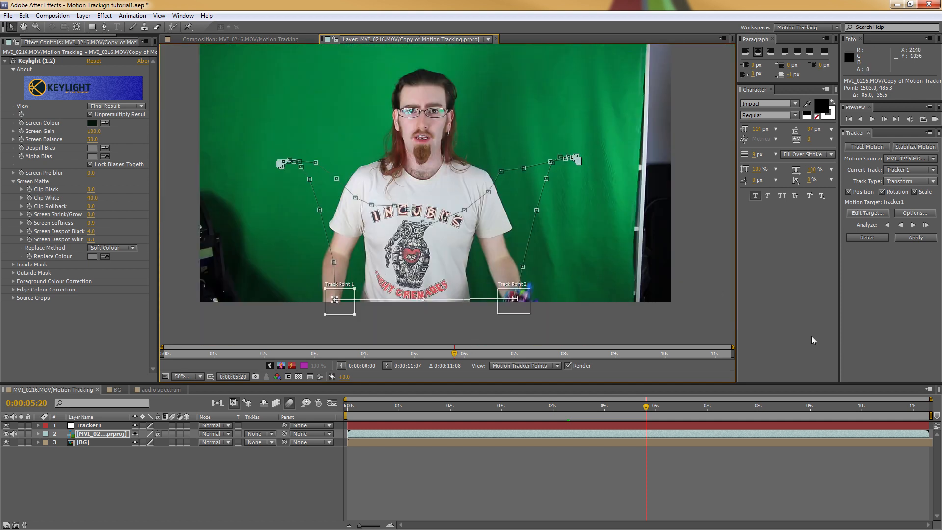
# Step: Set Tracker1 as the motion target and apply the tracking data in X and Y
pyautogui.click(866, 214)
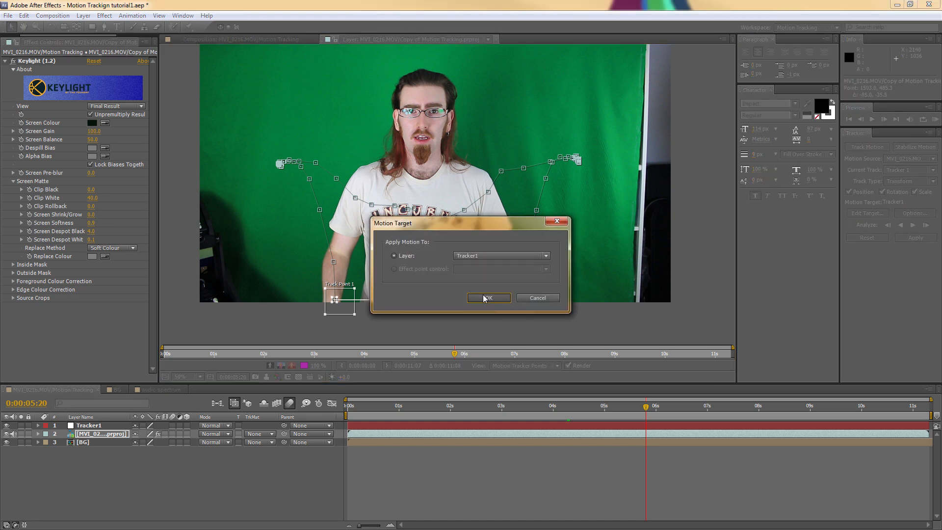
pyautogui.click(487, 297)
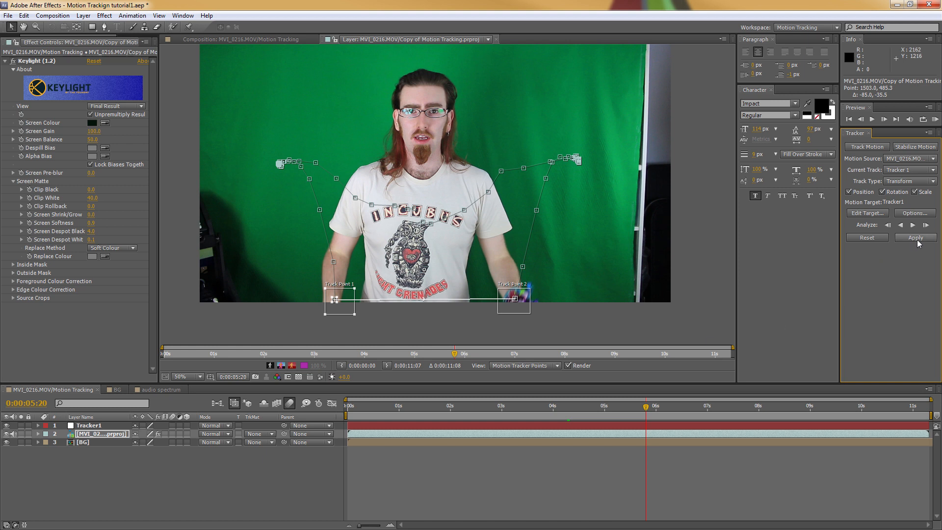
pyautogui.click(914, 237)
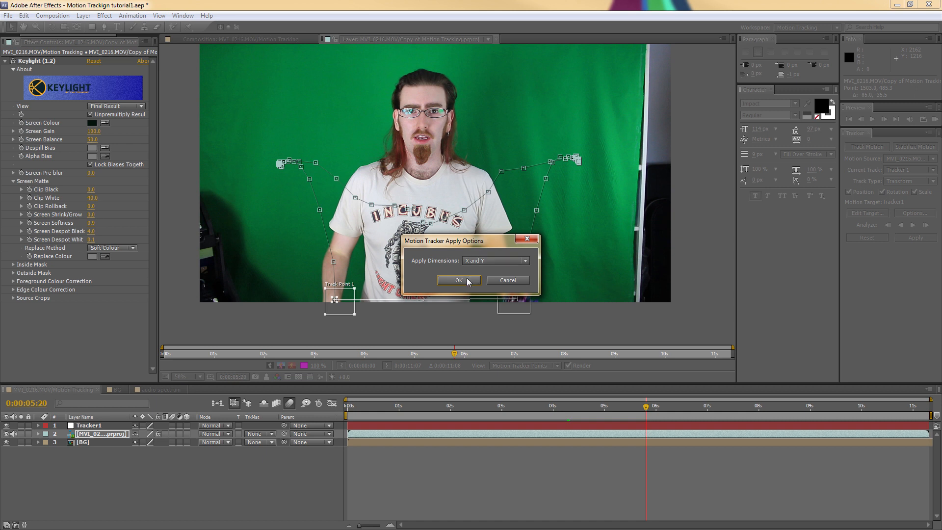
pyautogui.click(458, 280)
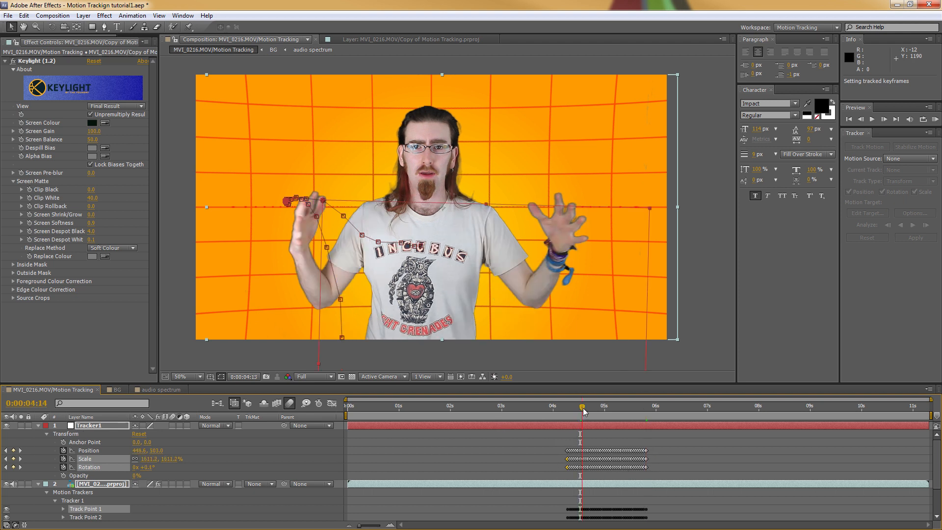
# Step: Jump to about 4:22 to check the track, then collapse Tracker1's properties
pyautogui.click(597, 406)
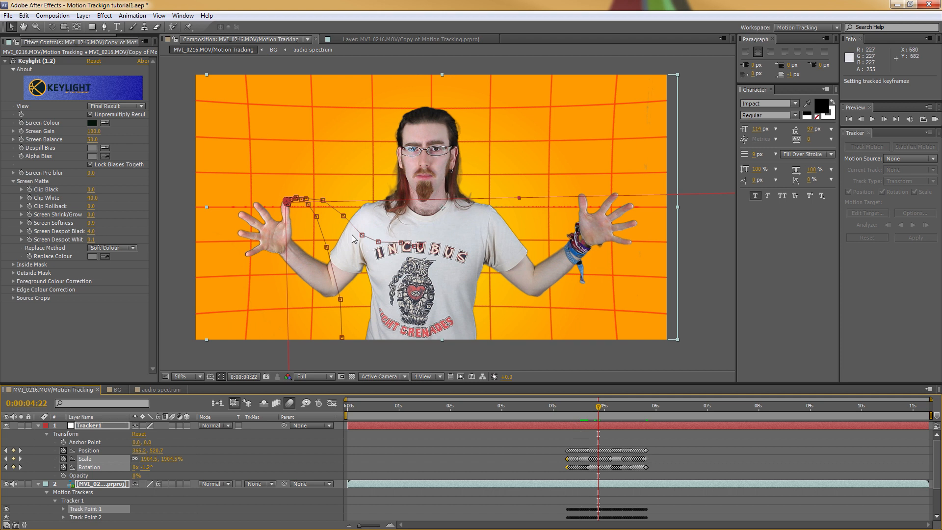
pyautogui.click(579, 405)
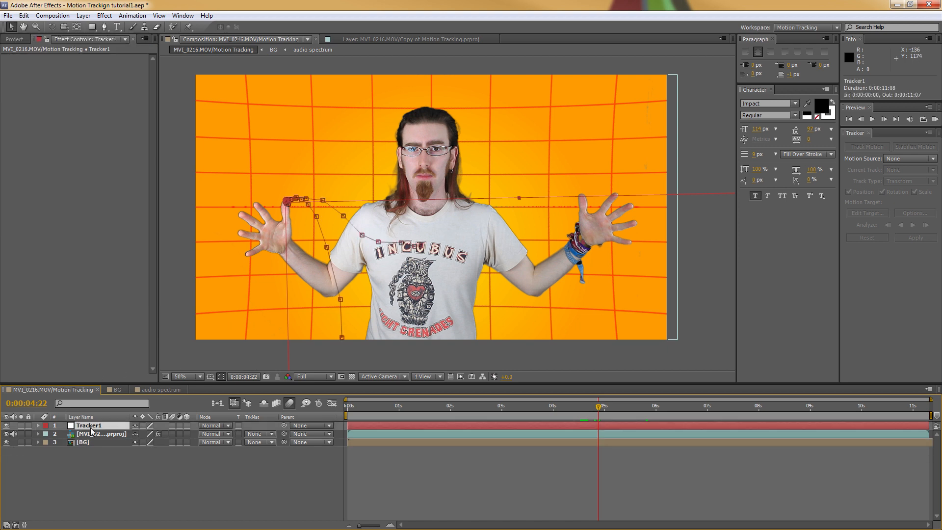
# Step: Create a text layer reading 'Motion Tracking' and commit it
pyautogui.click(117, 27)
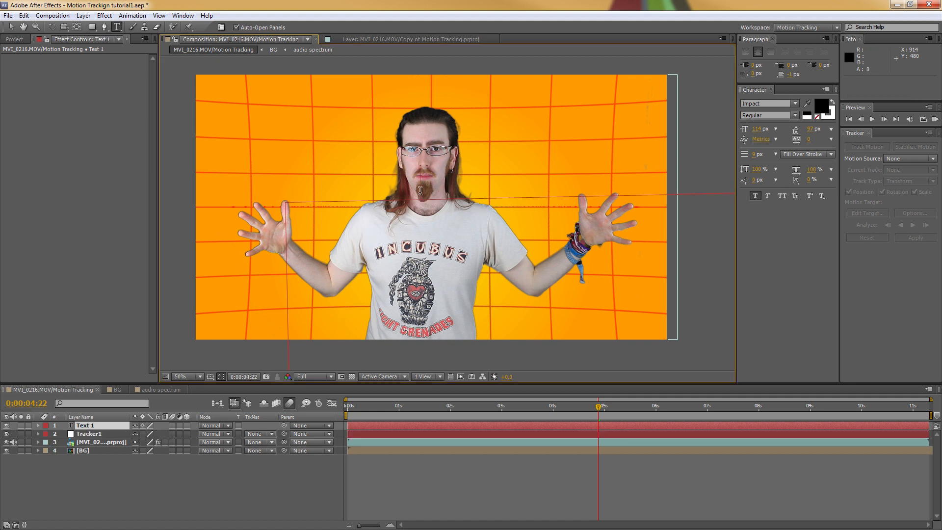
pyautogui.write('Motion Tracki')
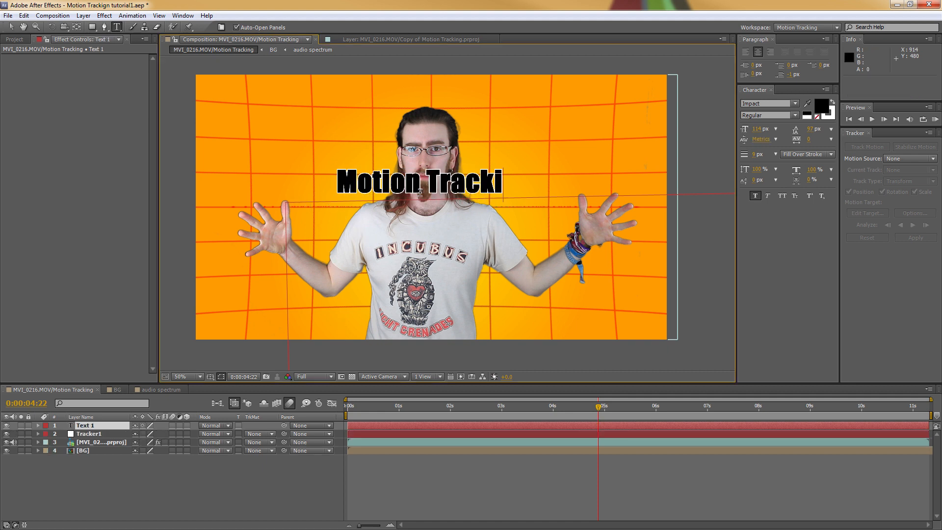
pyautogui.write('ng')
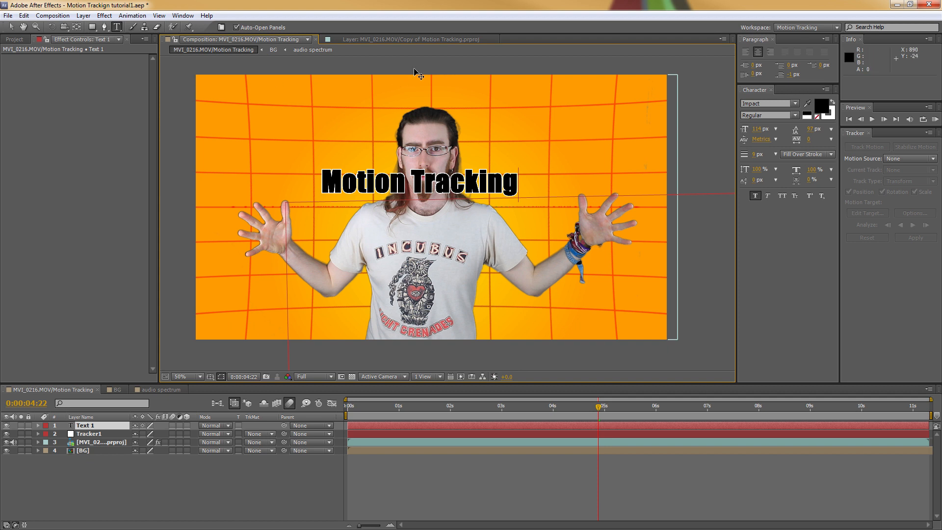
pyautogui.click(757, 129)
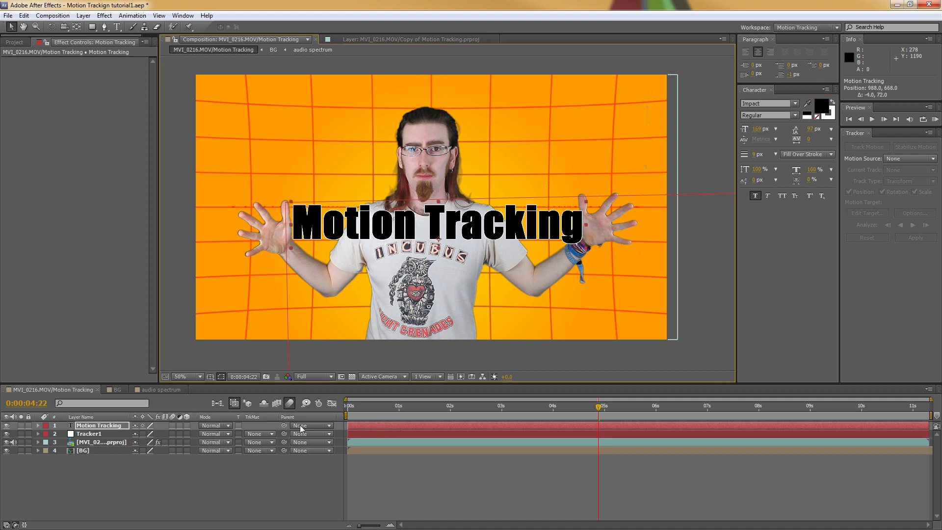
# Step: Parent the Motion Tracking text to Tracker1 and scrub several frames to confirm it follows
pyautogui.click(311, 425)
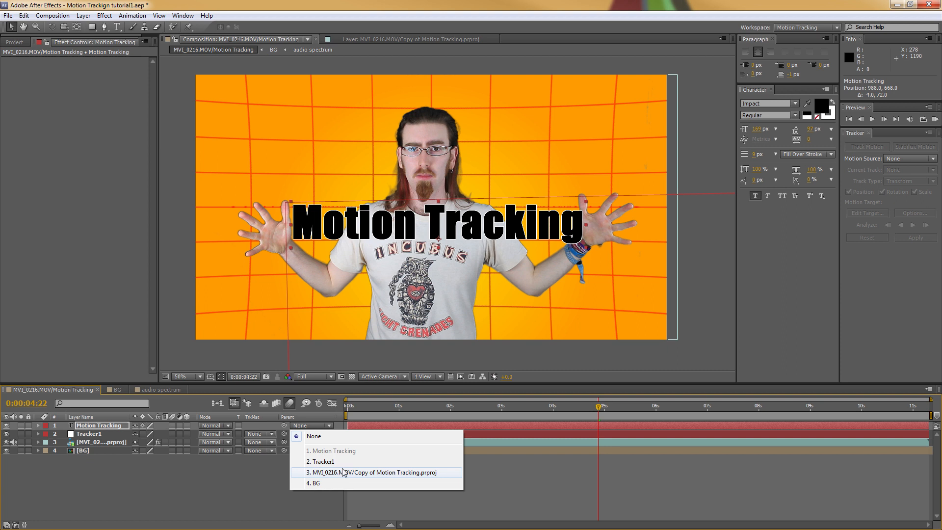
pyautogui.click(320, 461)
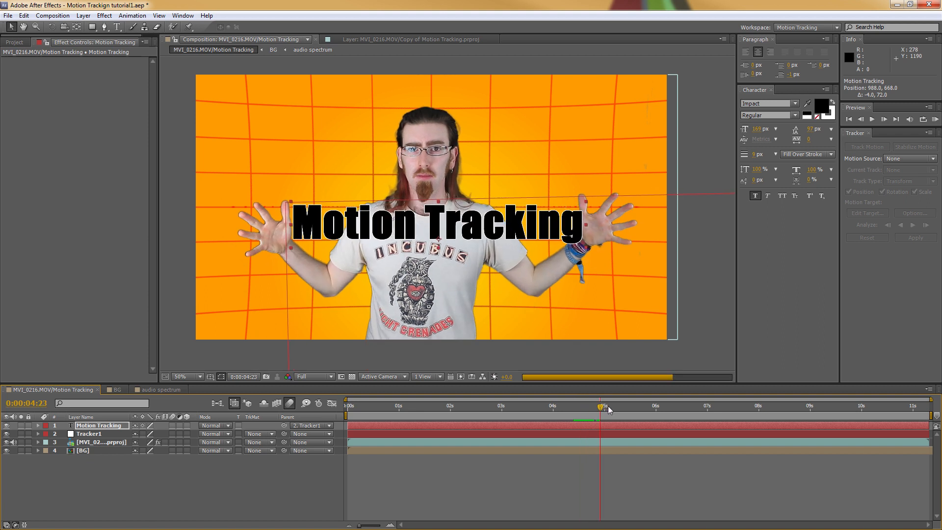
pyautogui.click(608, 406)
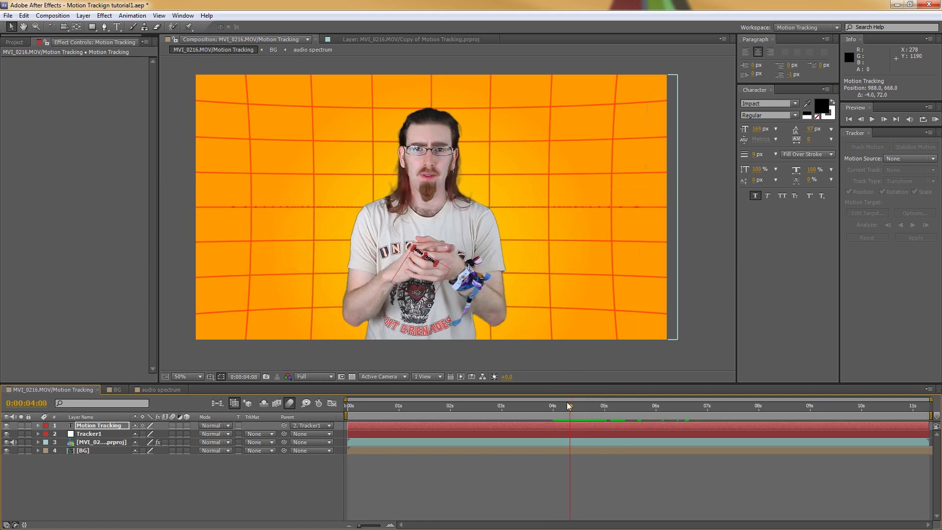
pyautogui.click(551, 405)
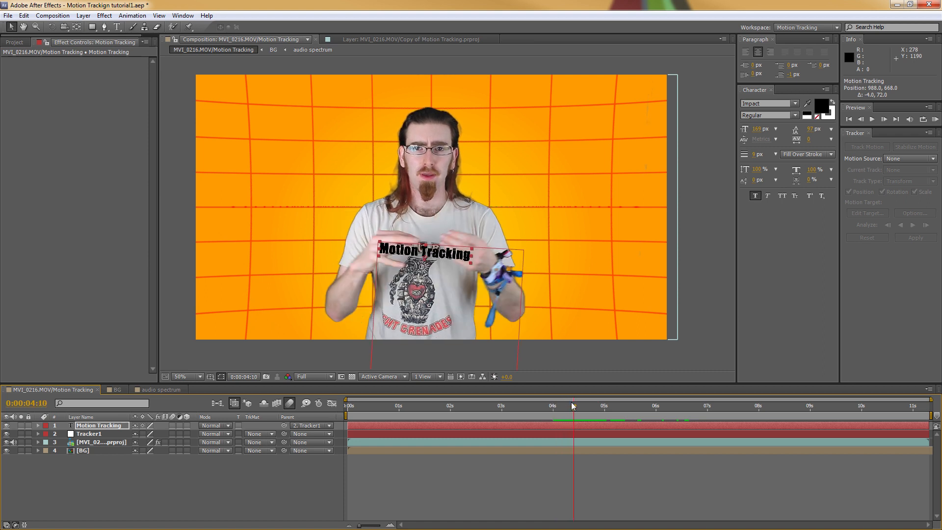
pyautogui.click(575, 406)
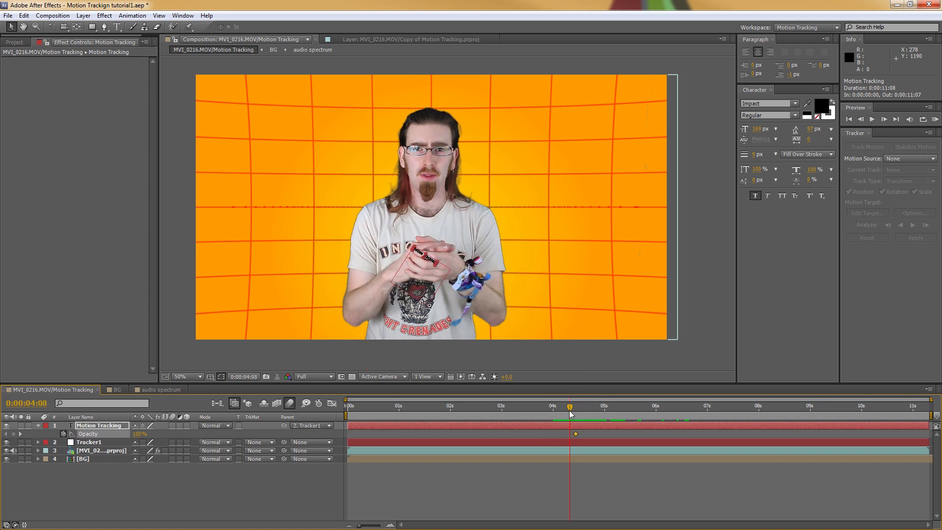
# Step: Move the playhead to just before 4:10 to place the second opacity keyframe
pyautogui.click(568, 406)
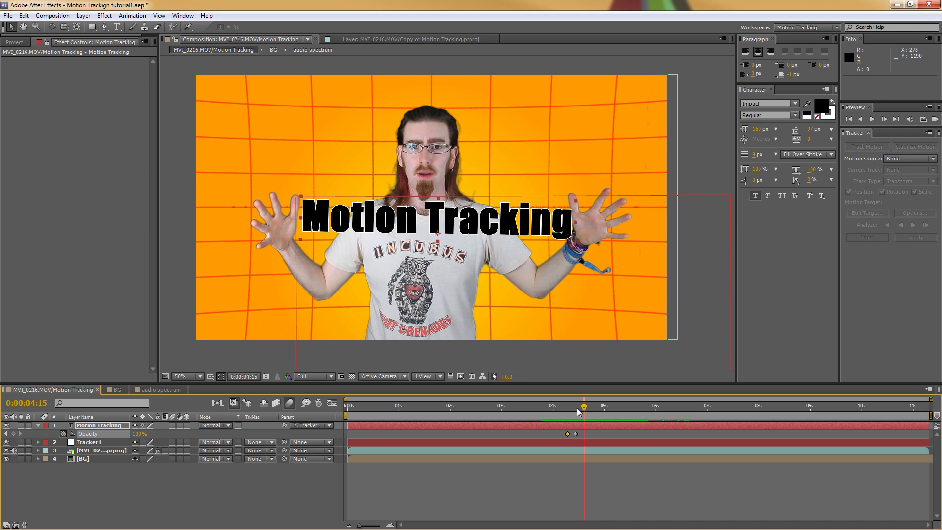
pyautogui.moveTo(574, 412)
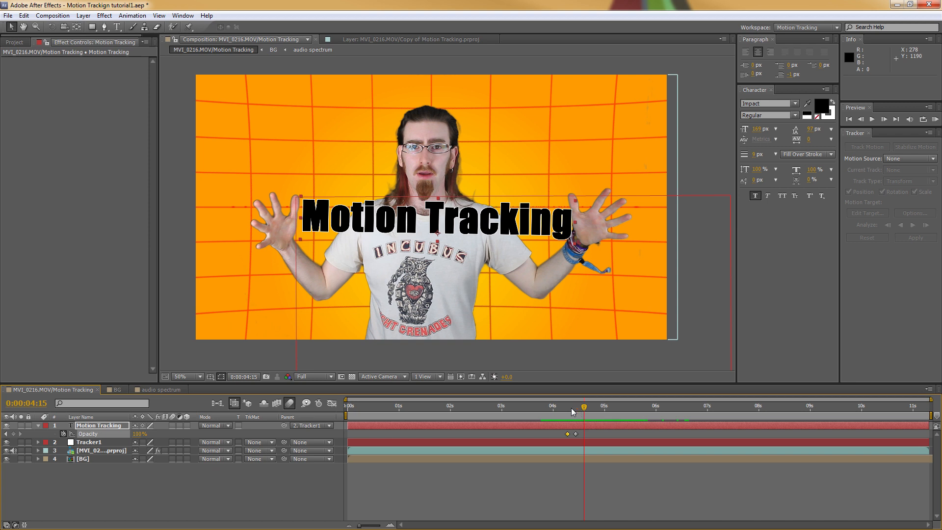
pyautogui.moveTo(506, 284)
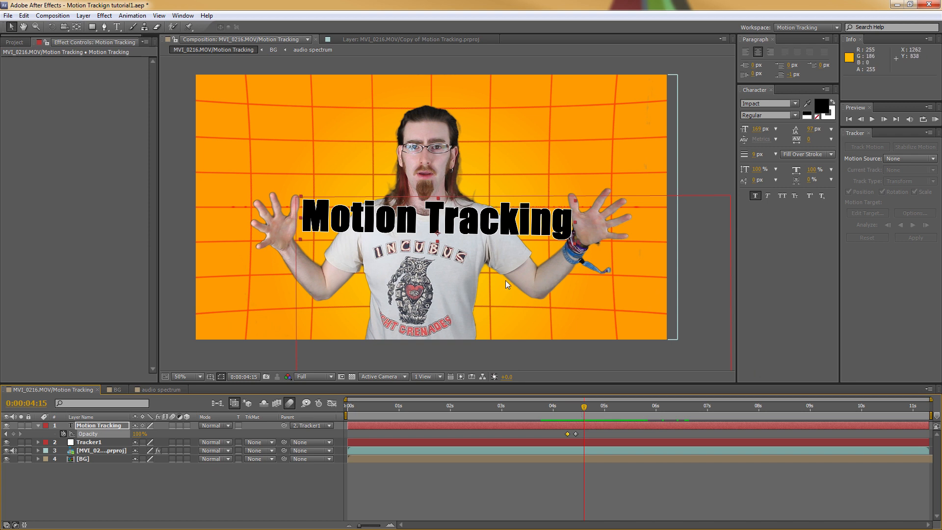